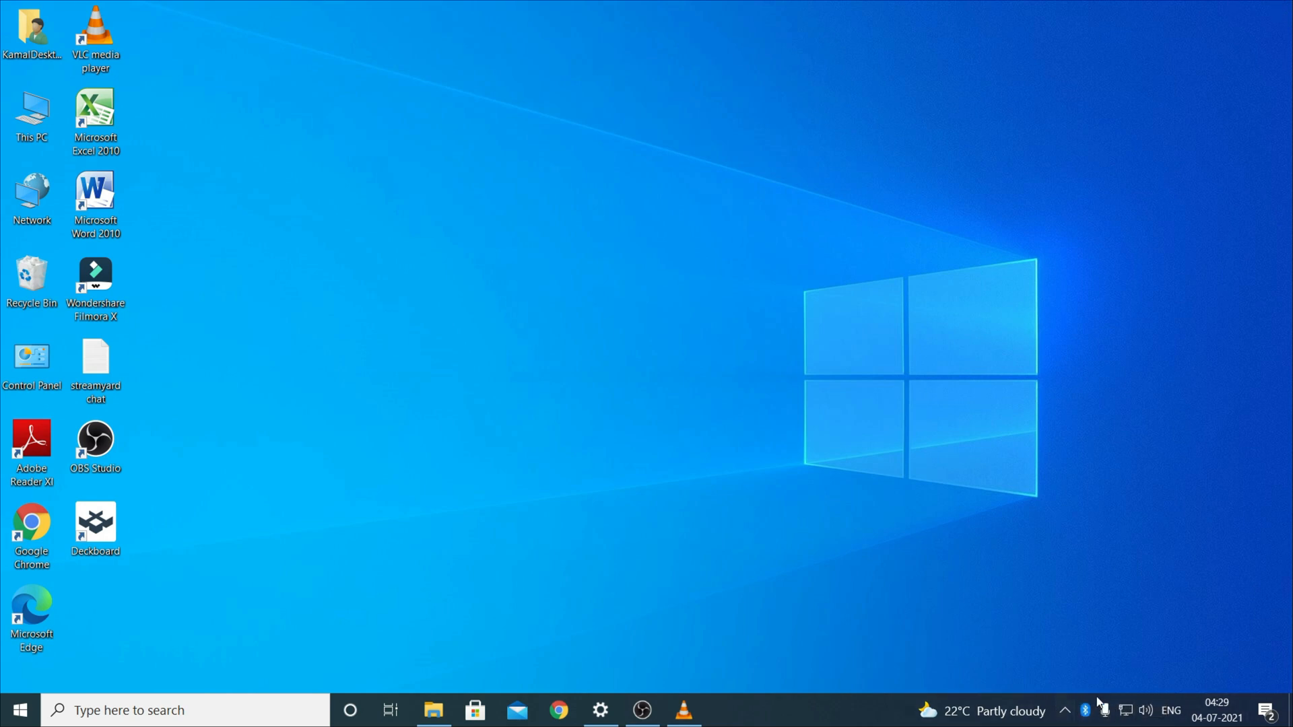
mouse_move(1086, 710)
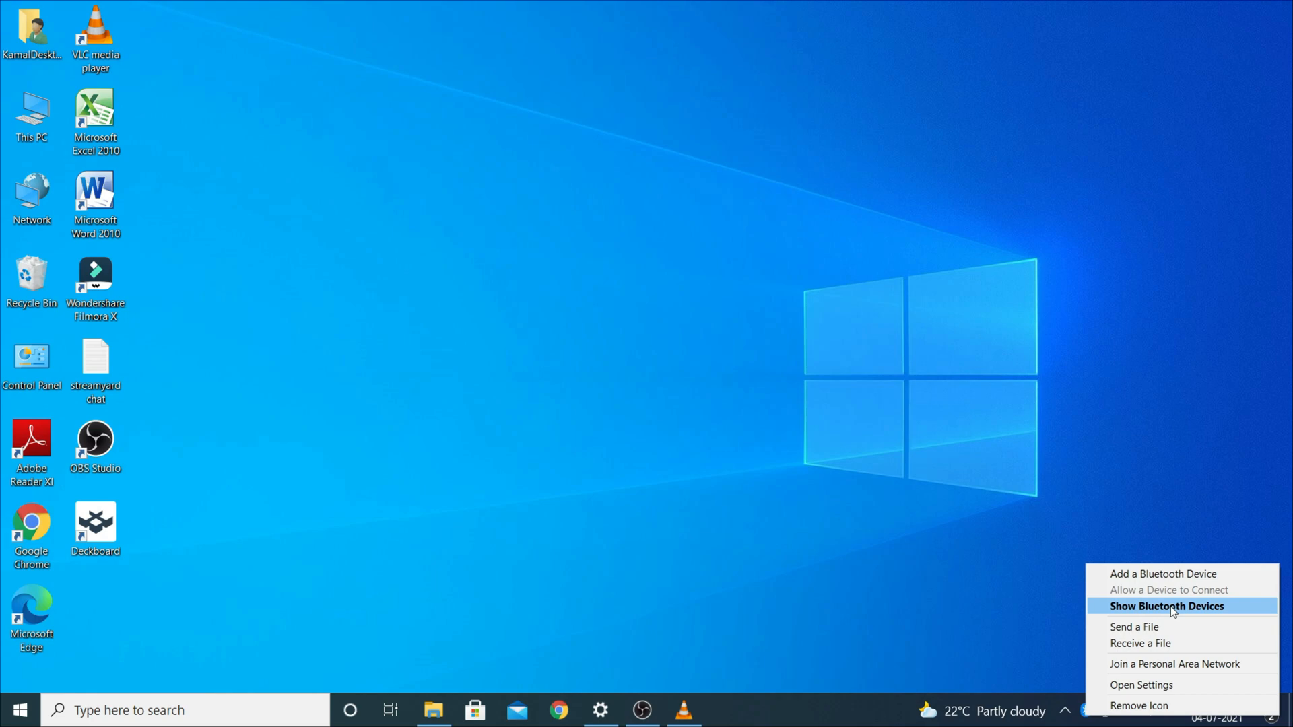
Step: Choose 'Show Bluetooth Devices' from the taskbar Bluetooth menu to list paired devices
left_click(1167, 606)
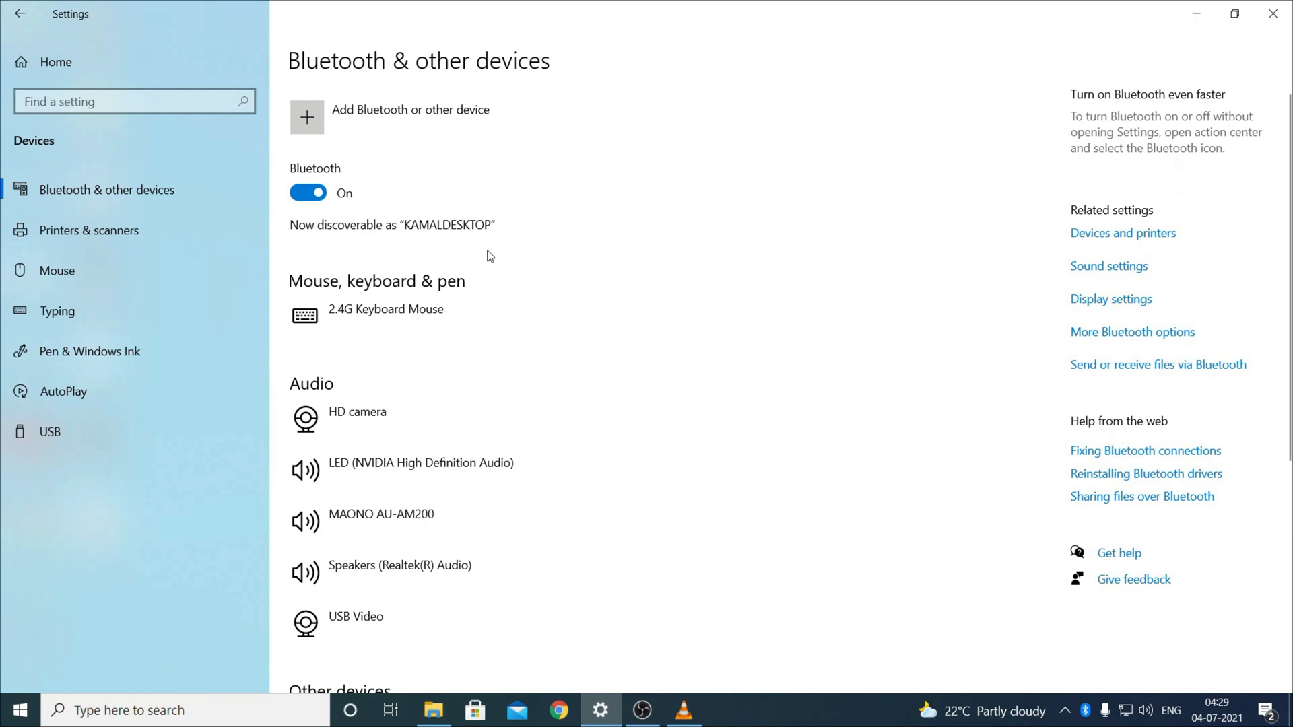
mouse_move(526, 258)
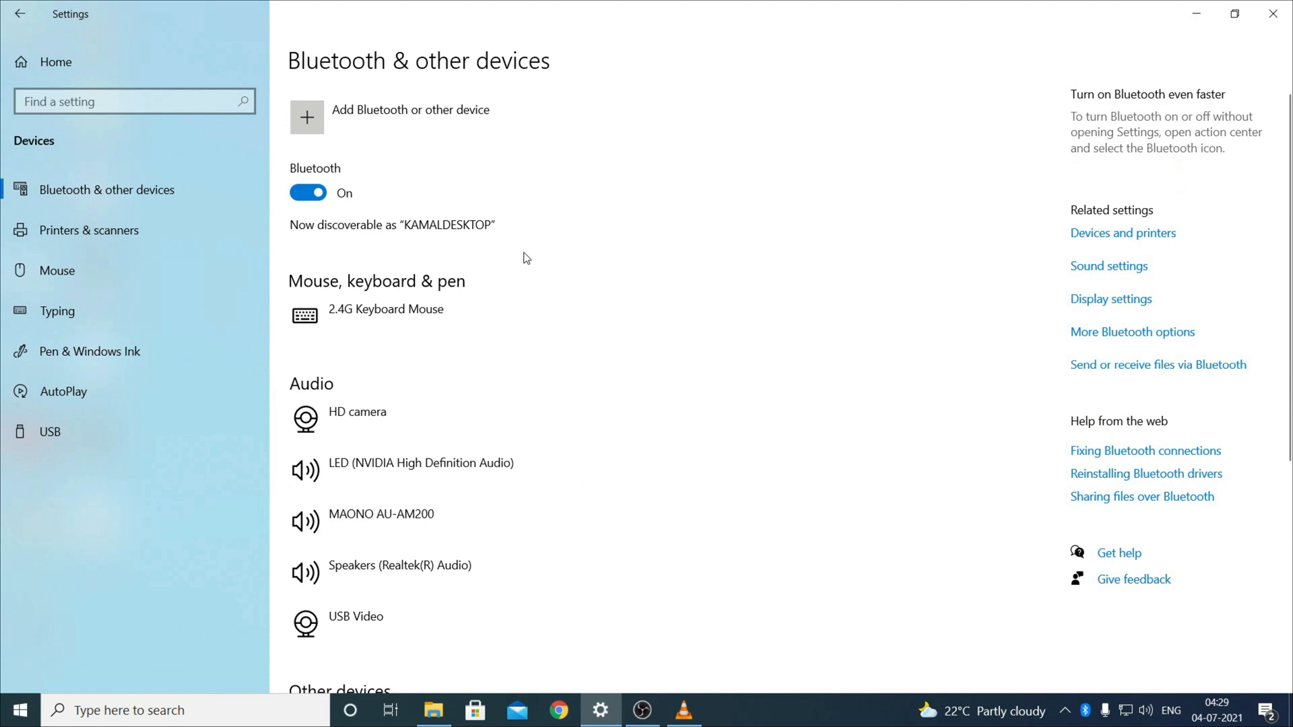